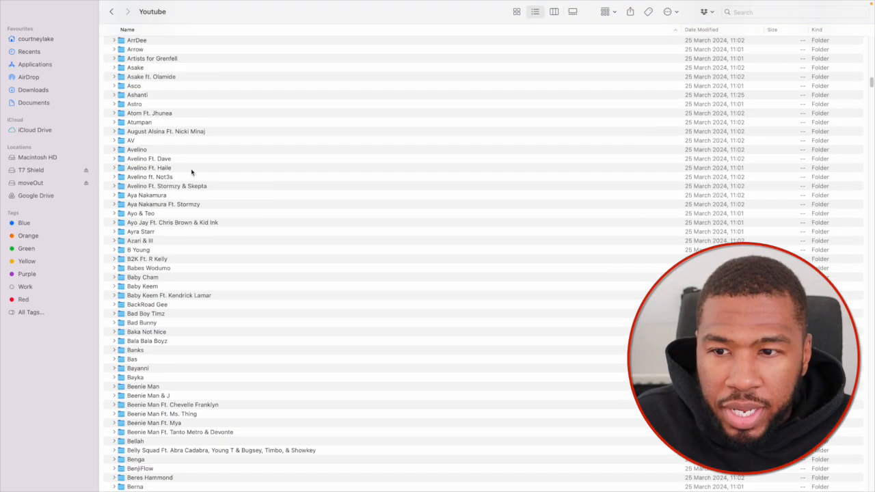
Scroll past the artist folders and return to the Youtube folder with both libraries
{"action": "scroll", "scroll_direction": "down", "scroll_amount": 3}
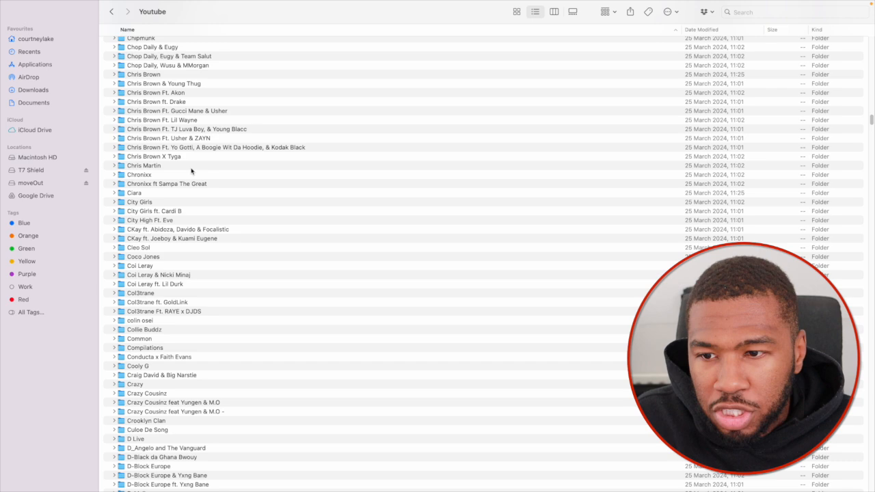
{"action": "scroll", "scroll_direction": "down", "scroll_amount": 3}
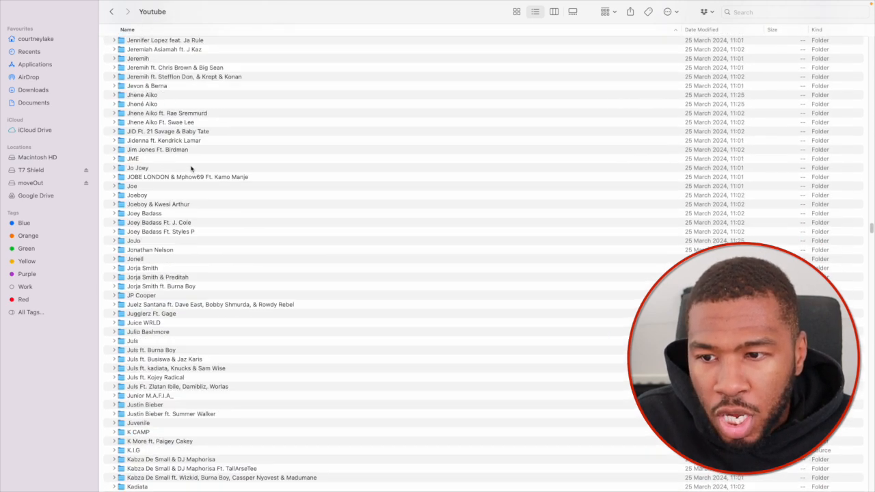
{"action": "scroll", "scroll_direction": "down", "scroll_amount": 3}
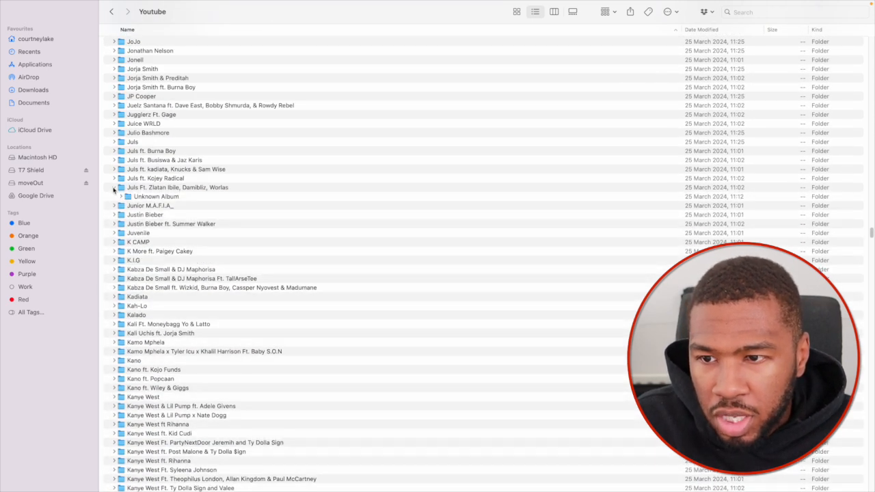
{"action": "left_click", "coordinate": [121, 196]}
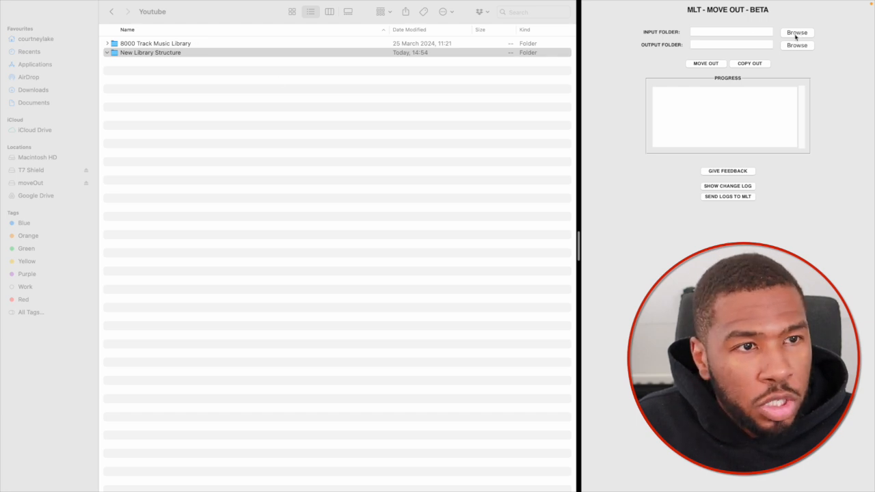
Choose 8000 Track Music Library as input and New Library Structure as output folder
{"action": "left_click", "coordinate": [797, 32]}
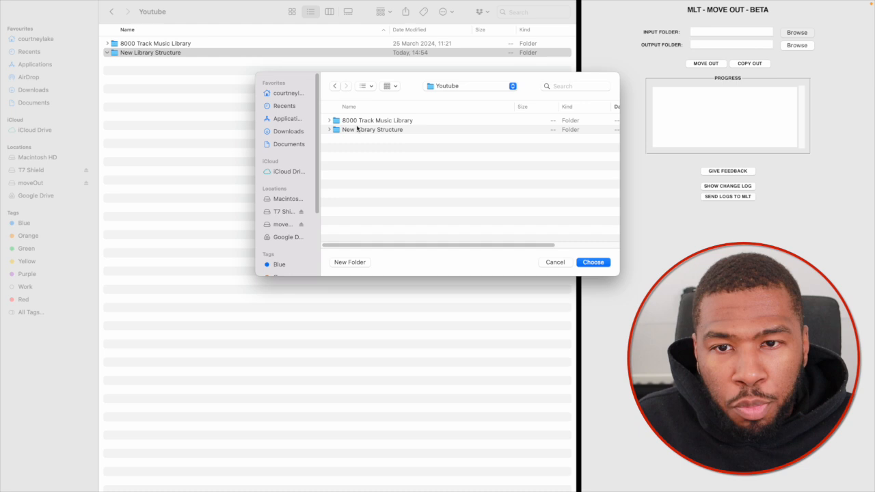
{"action": "left_click", "coordinate": [592, 261]}
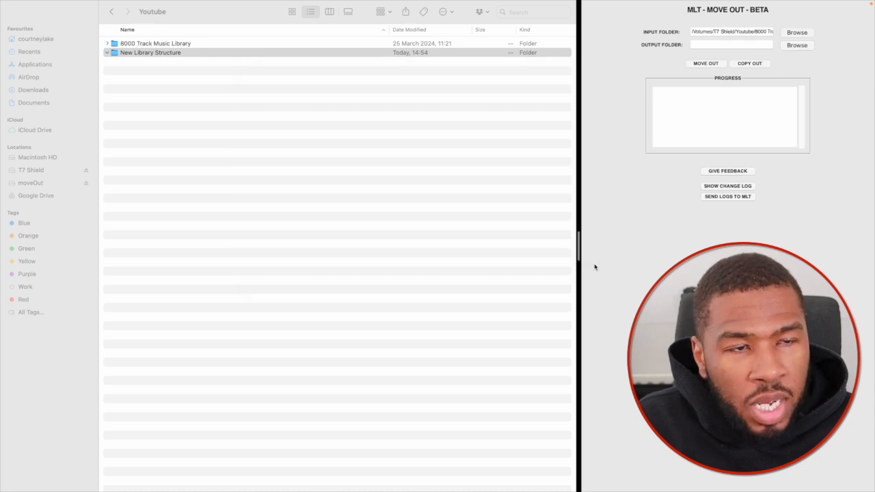
{"action": "left_click", "coordinate": [797, 45]}
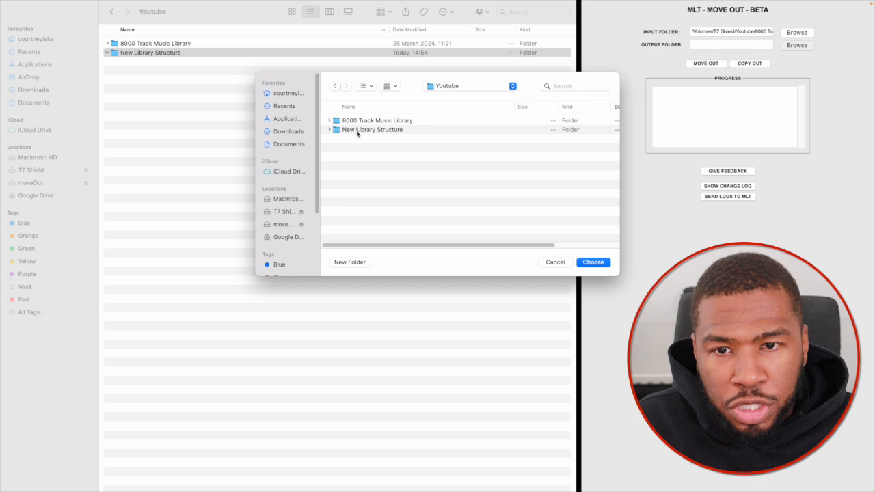
{"action": "left_click", "coordinate": [592, 262]}
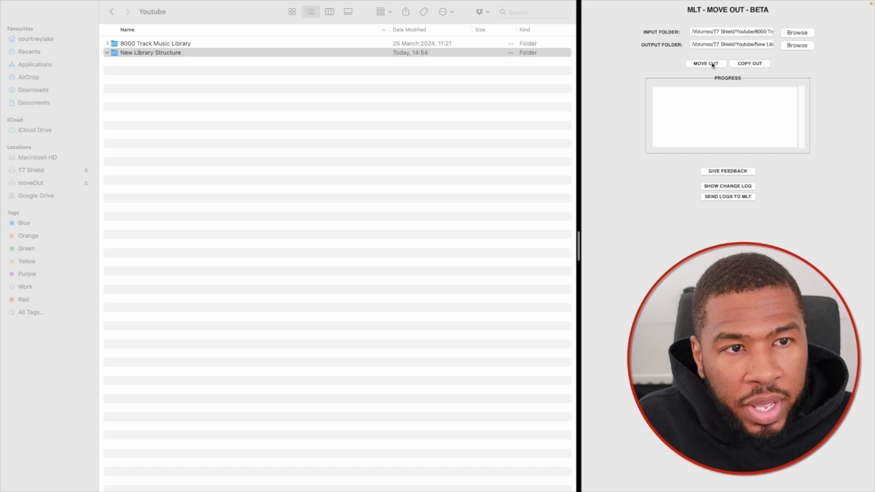
Run MOVE OUT and confirm moving the files
{"action": "left_click", "coordinate": [706, 63]}
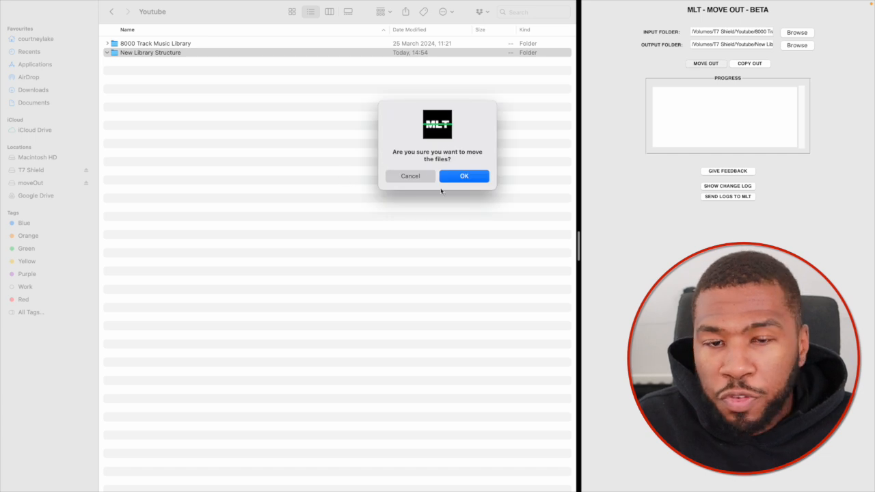
{"action": "left_click", "coordinate": [464, 175]}
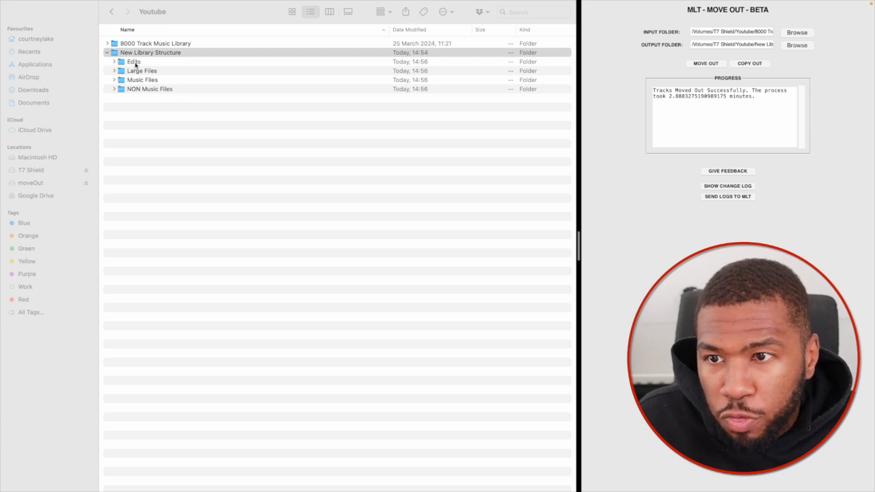
{"action": "left_click", "coordinate": [151, 52]}
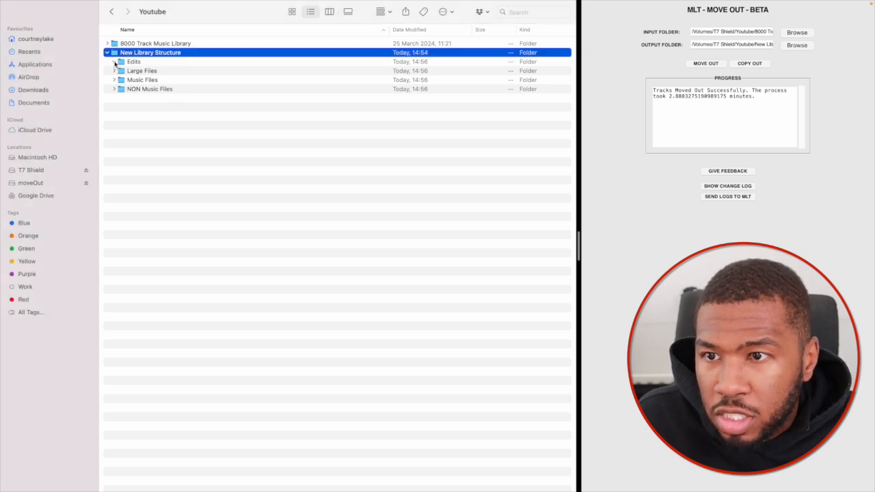
{"action": "left_click", "coordinate": [114, 62]}
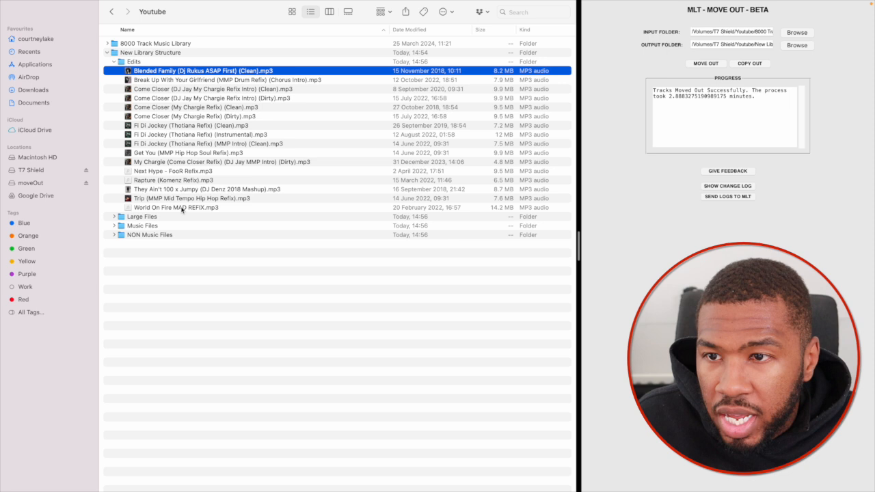
{"action": "left_click", "coordinate": [114, 62]}
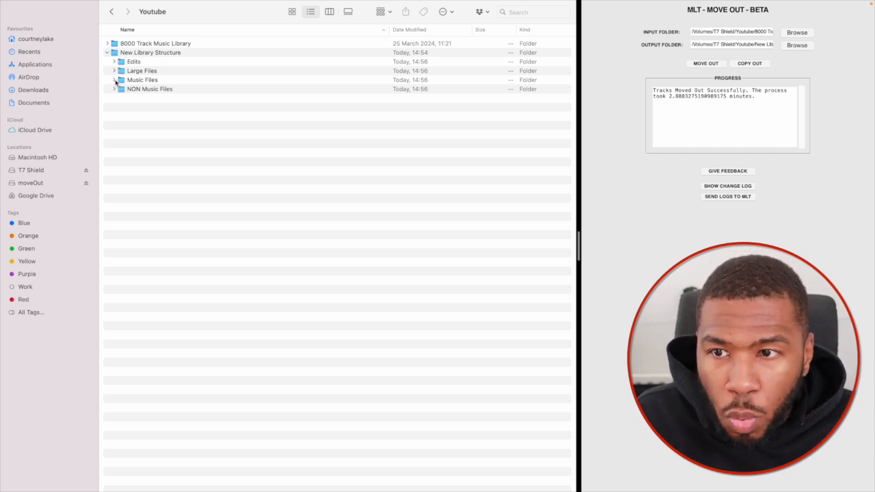
Expand Music Files to check the M4A, MP3 and WAV format folders
{"action": "left_click", "coordinate": [115, 80]}
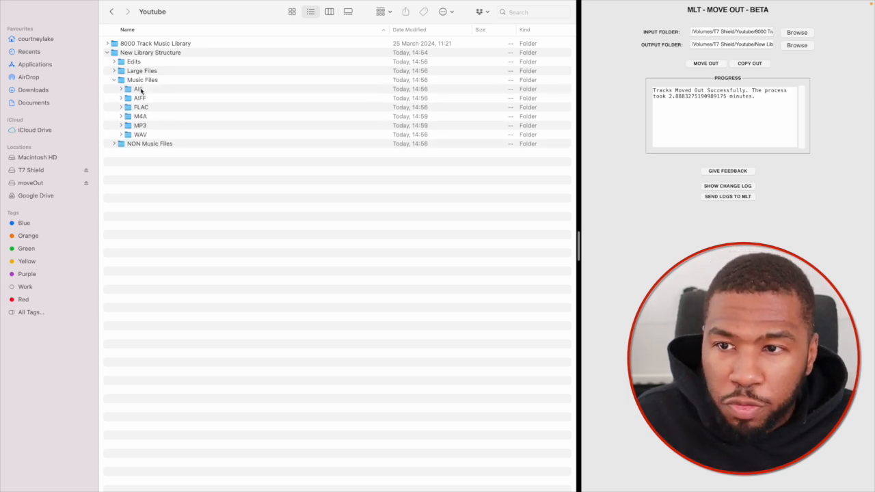
{"action": "left_click", "coordinate": [115, 89]}
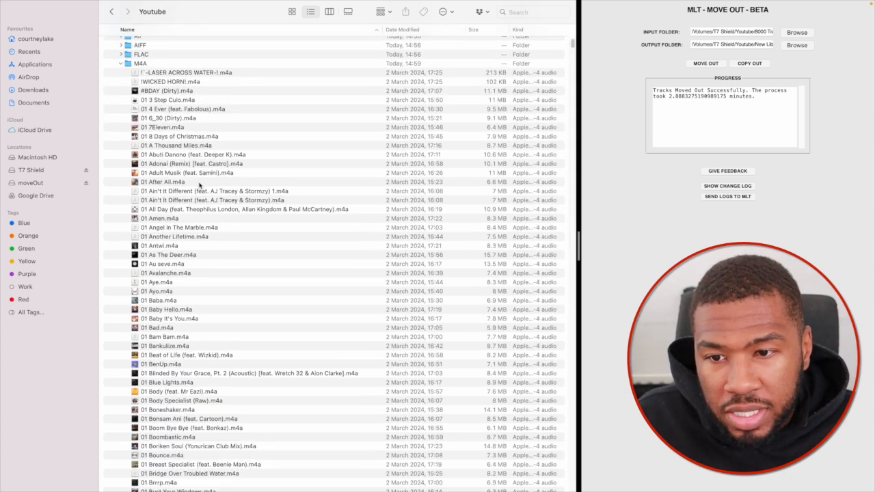
{"action": "scroll", "scroll_direction": "up", "scroll_amount": 3}
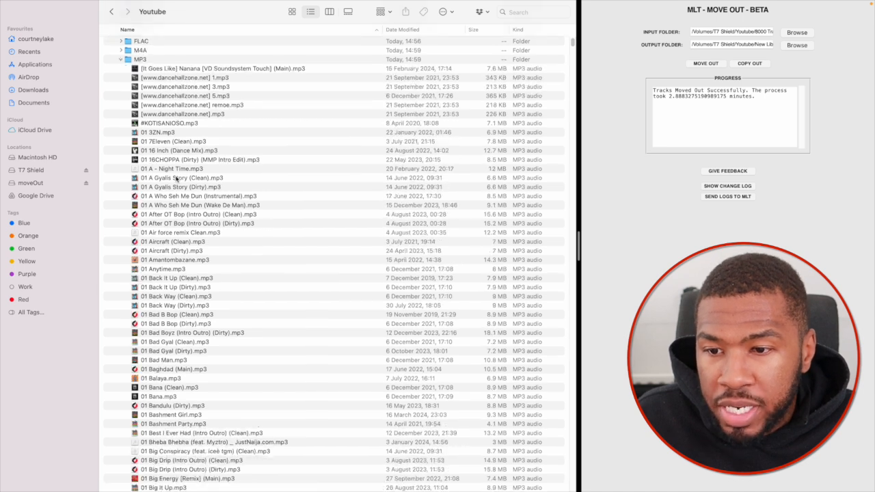
{"action": "scroll", "scroll_direction": "down", "scroll_amount": 3}
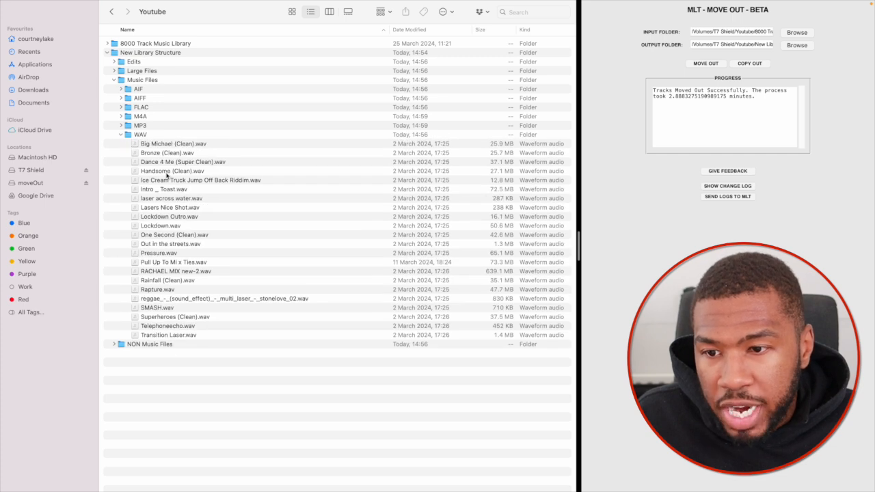
{"action": "left_click", "coordinate": [121, 134]}
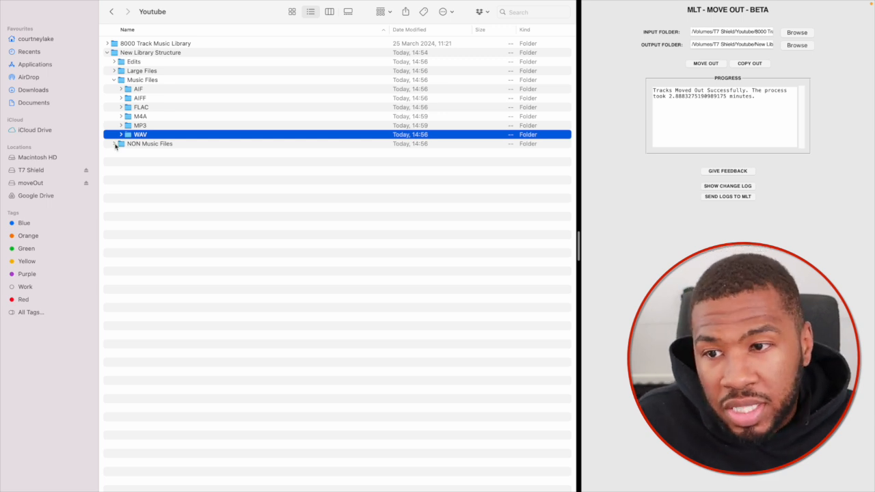
Expand NON Music Files to show the serato-stems files
{"action": "left_click", "coordinate": [115, 144]}
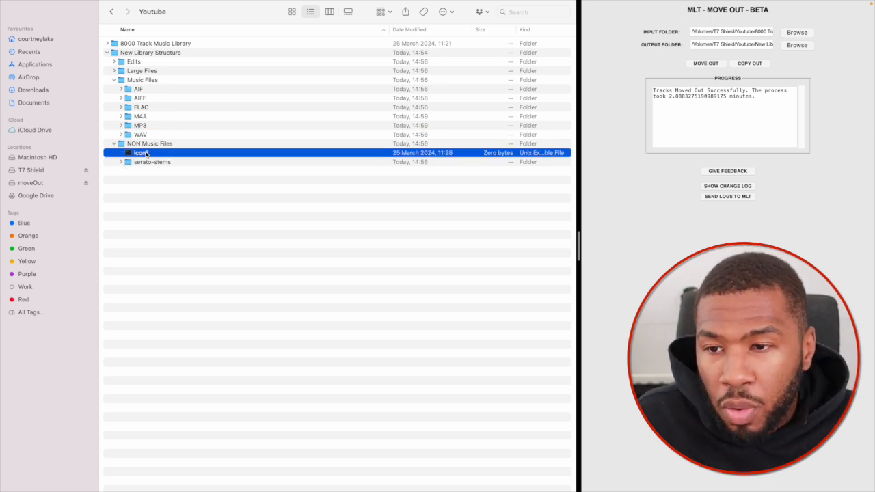
{"action": "left_click", "coordinate": [121, 162]}
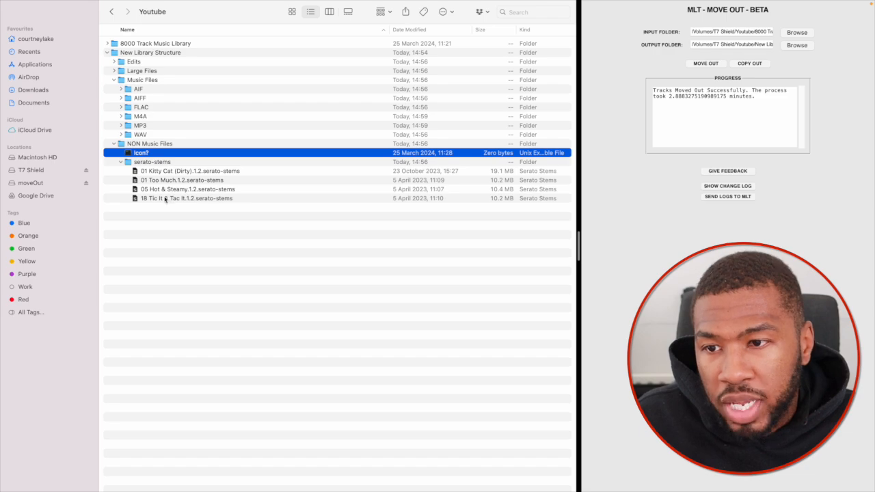